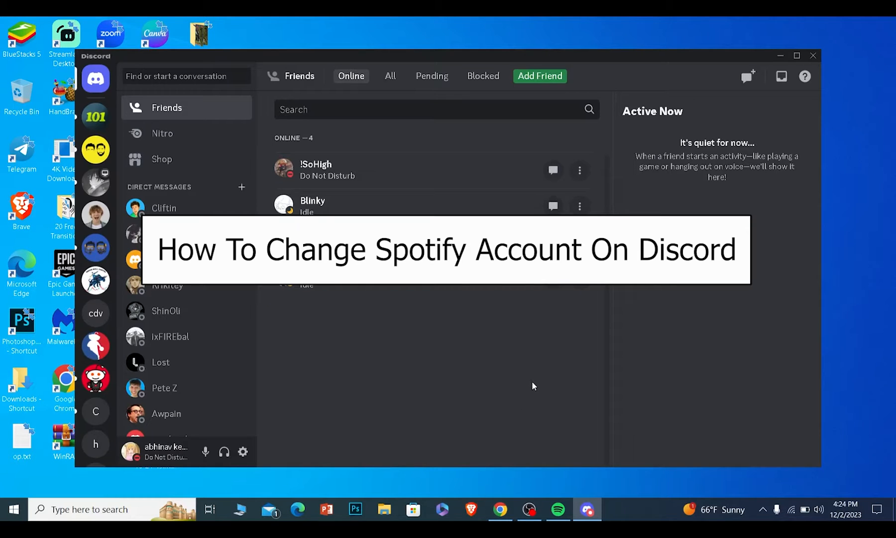
mouse_move(489, 393)
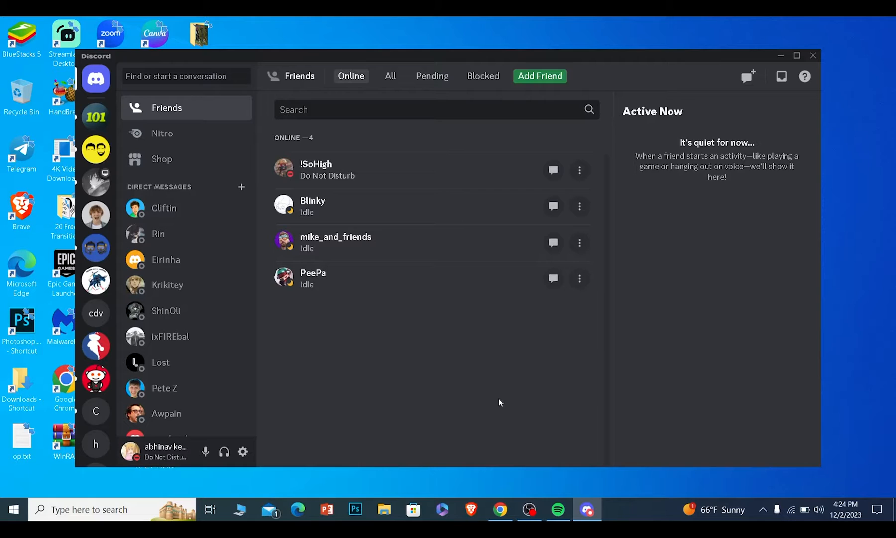
mouse_move(242, 452)
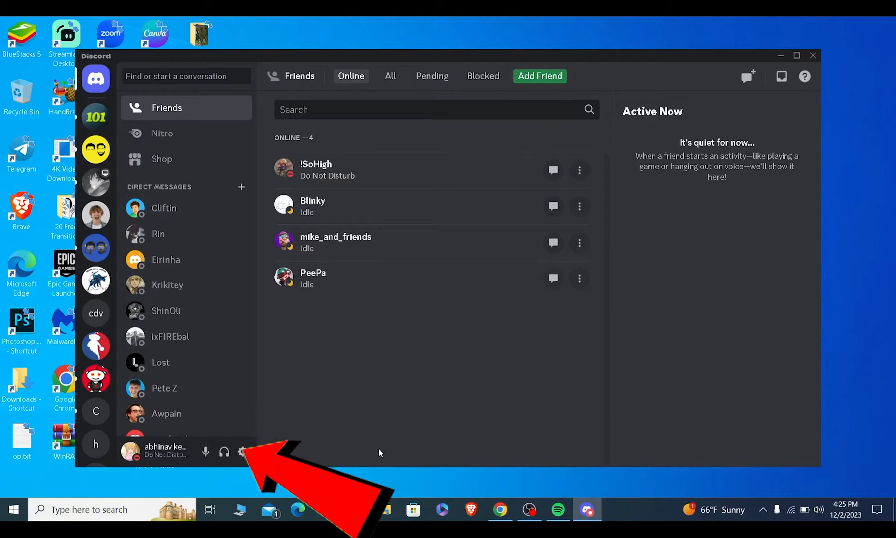
mouse_move(242, 452)
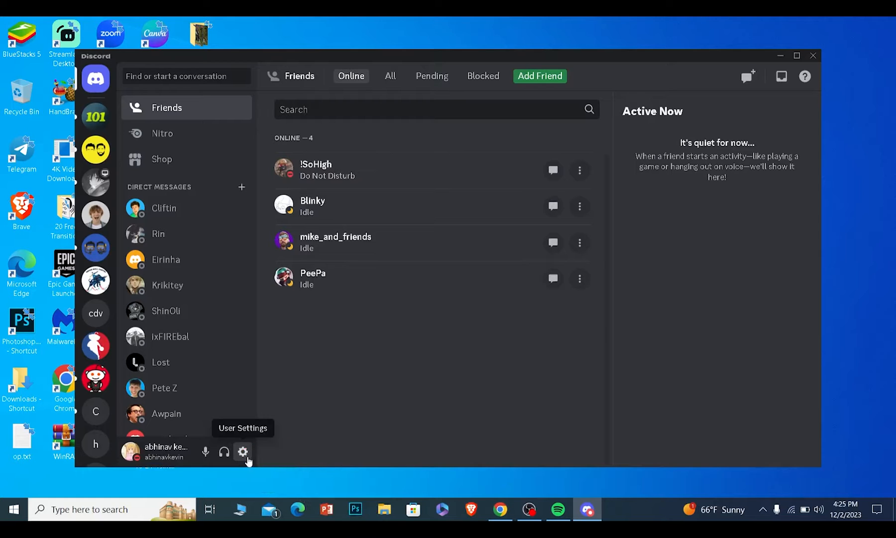
Reach the Connections page in User Settings, showing the linked Facebook, Spotify and YouTube accounts.
left_click(244, 451)
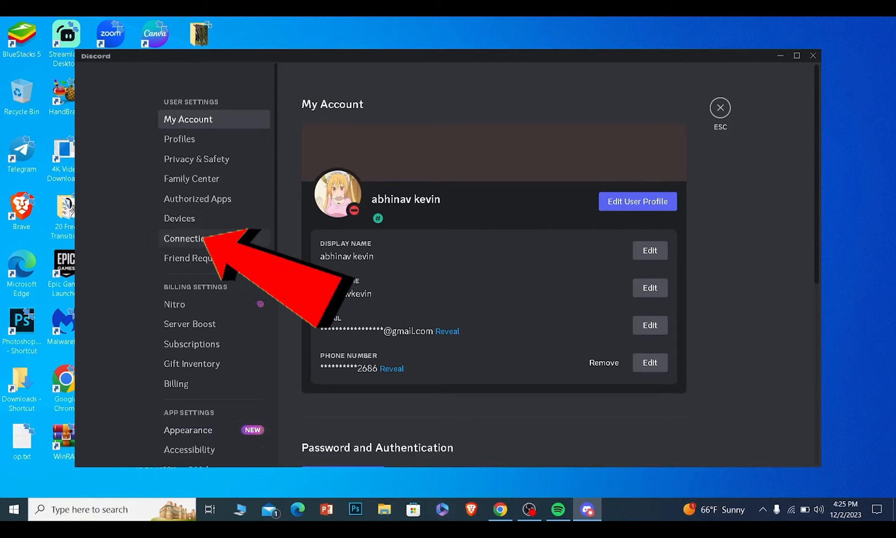
left_click(189, 239)
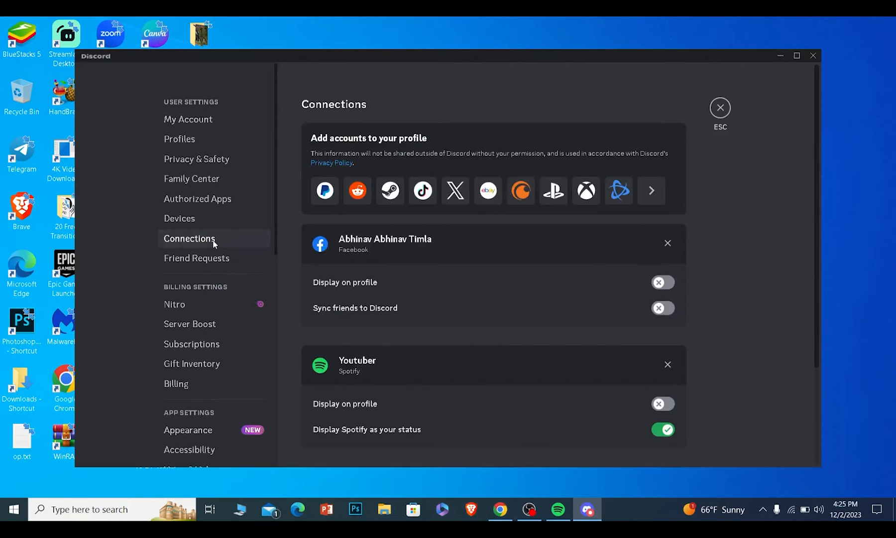
scroll("down", 3)
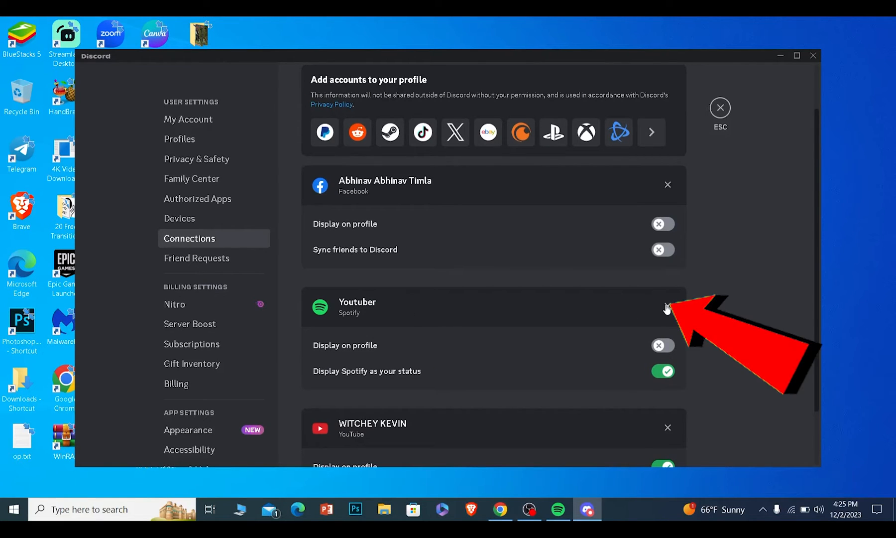
Disconnect the currently linked Spotify account and confirm, leaving Facebook and YouTube.
left_click(667, 306)
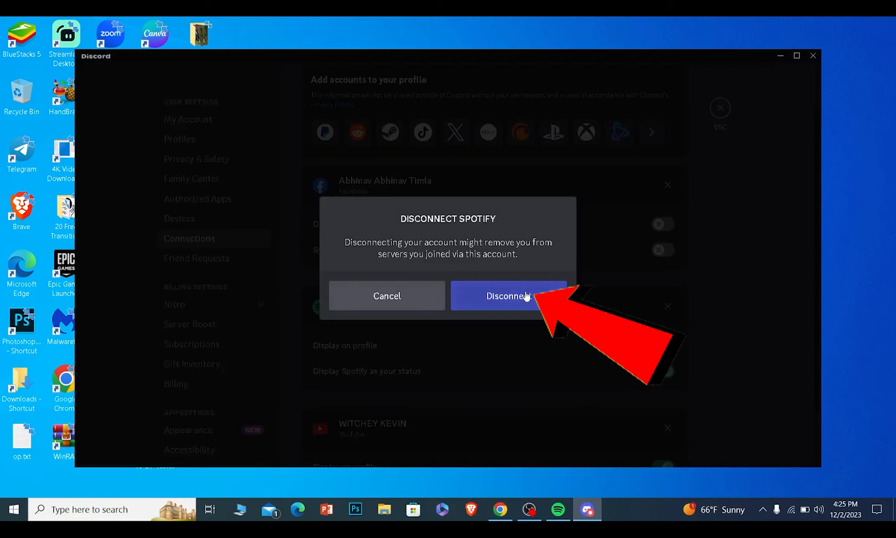
left_click(508, 296)
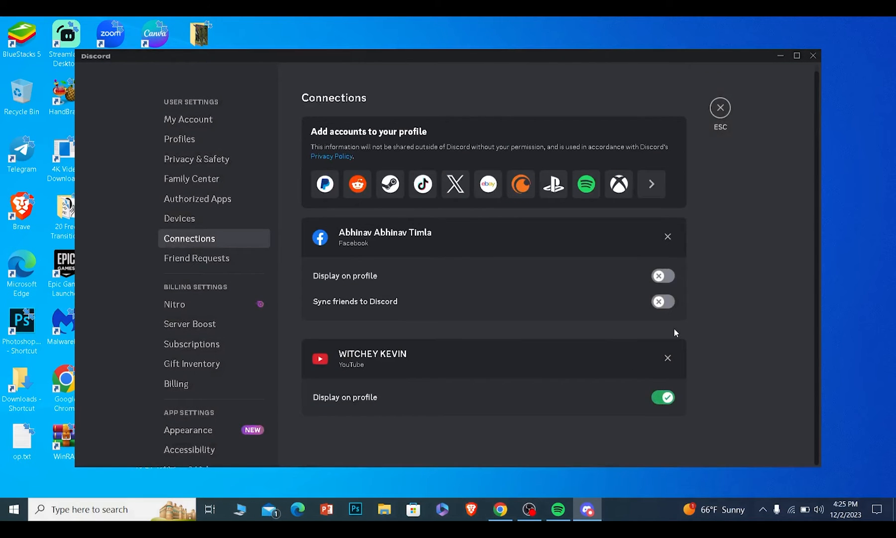
mouse_move(735, 305)
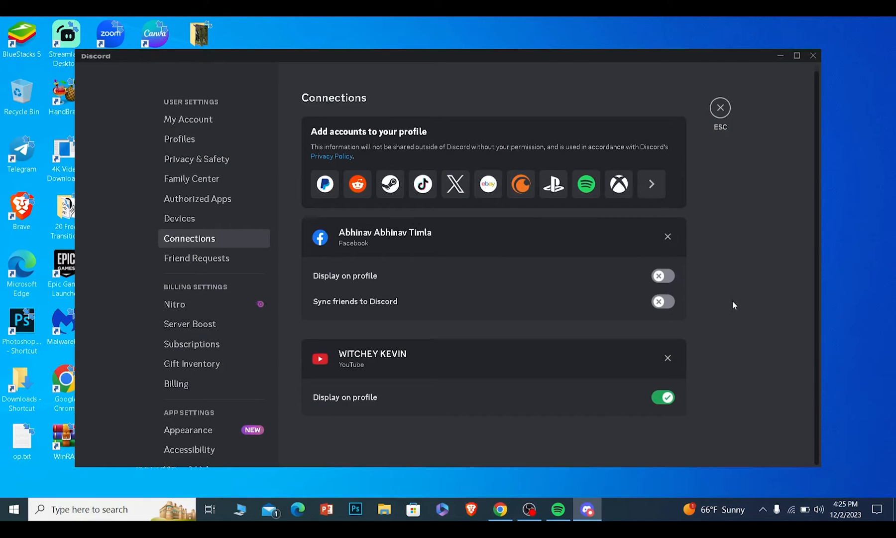
mouse_move(746, 301)
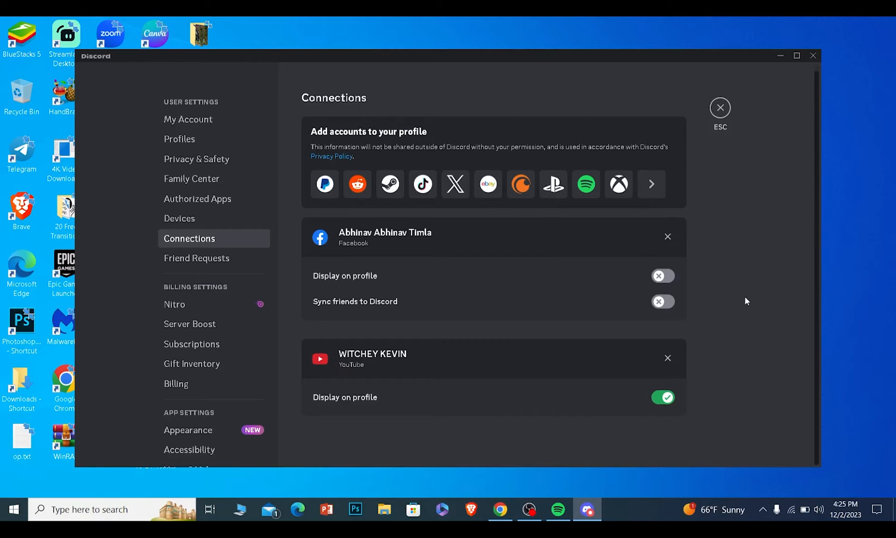
mouse_move(799, 301)
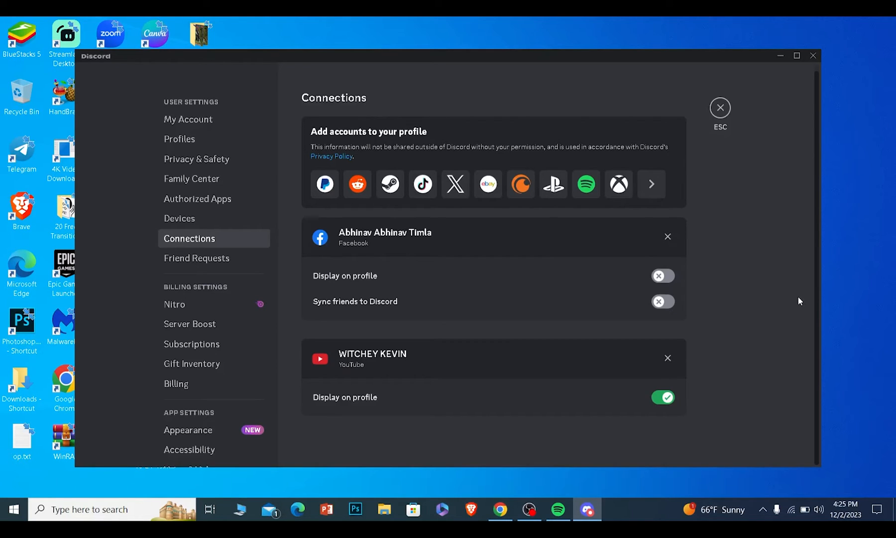
mouse_move(586, 183)
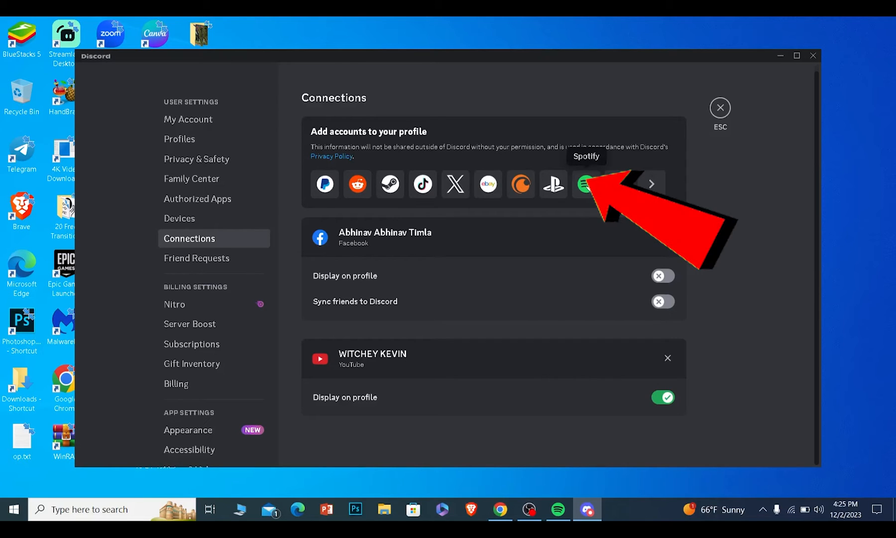
Link a different Spotify account so it appears between the Facebook and YouTube connections.
left_click(585, 183)
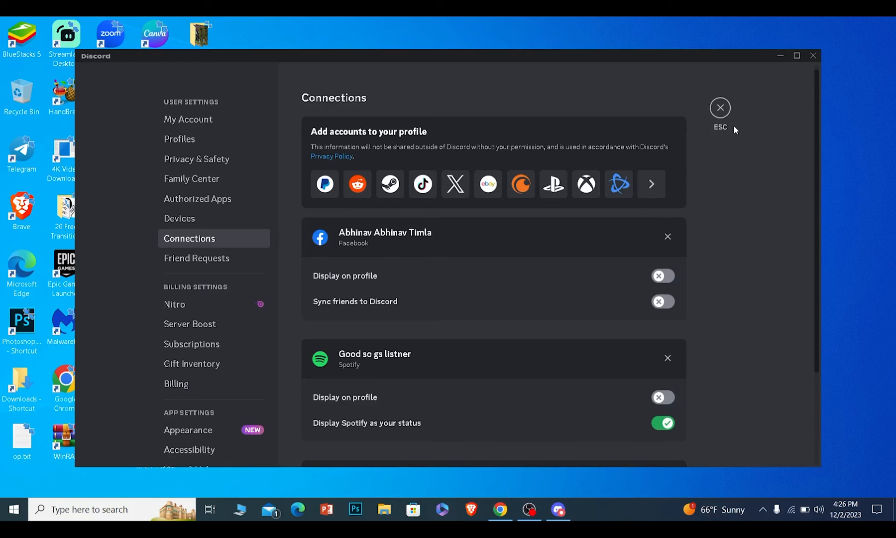
scroll("down", 3)
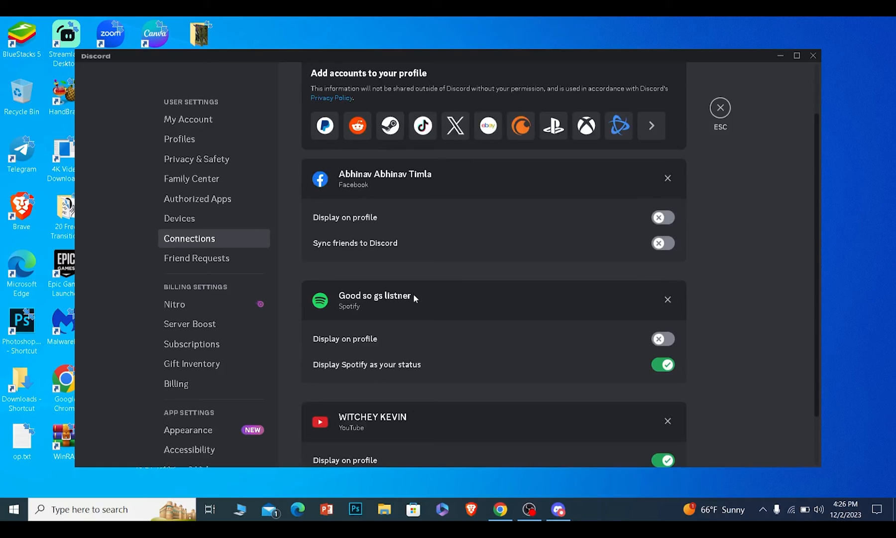
scroll("up", 3)
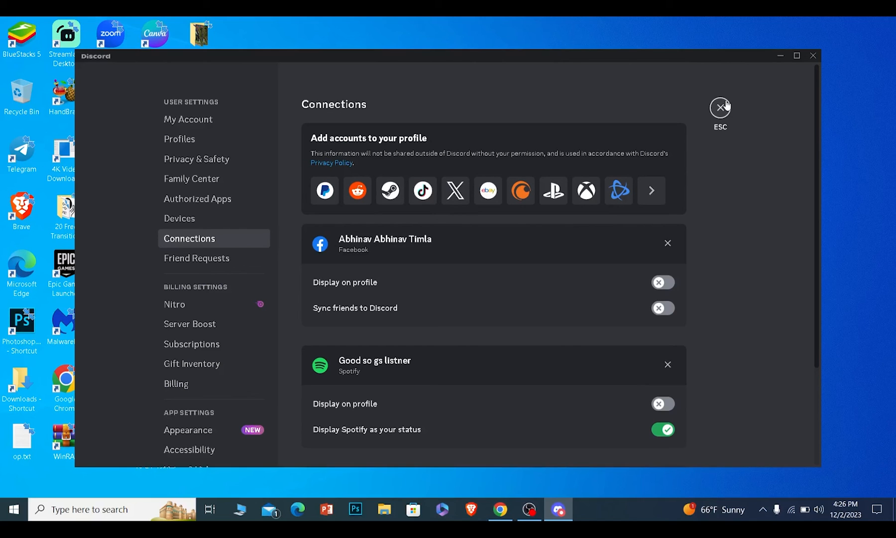
Leave settings and close the Discord window, returning to the desktop.
left_click(721, 109)
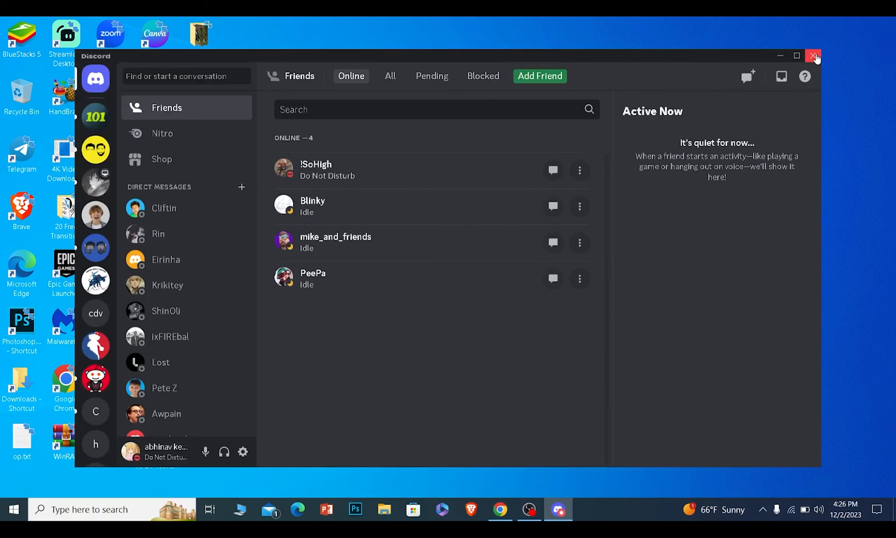
left_click(814, 56)
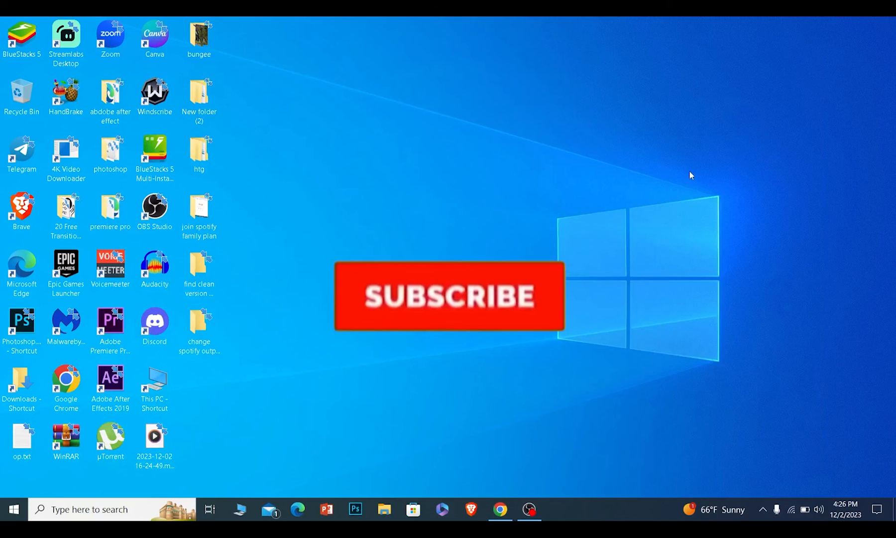
left_click(449, 295)
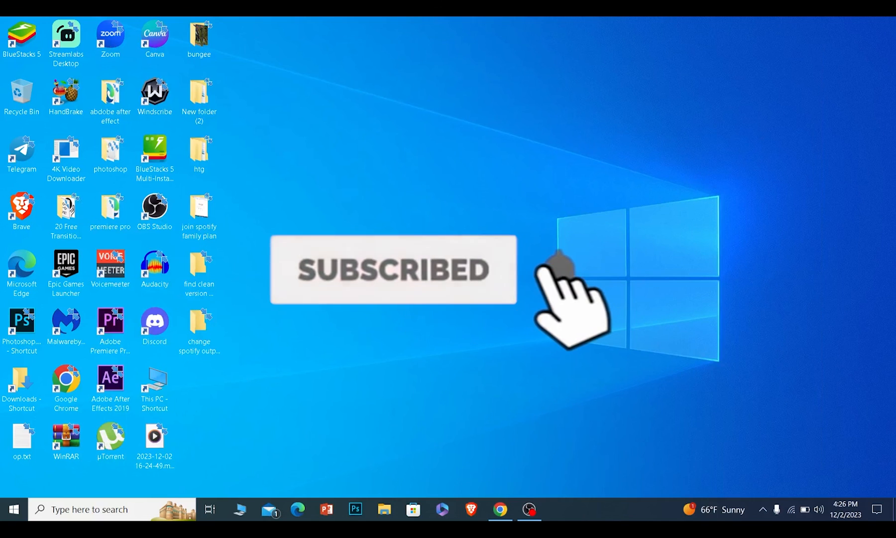